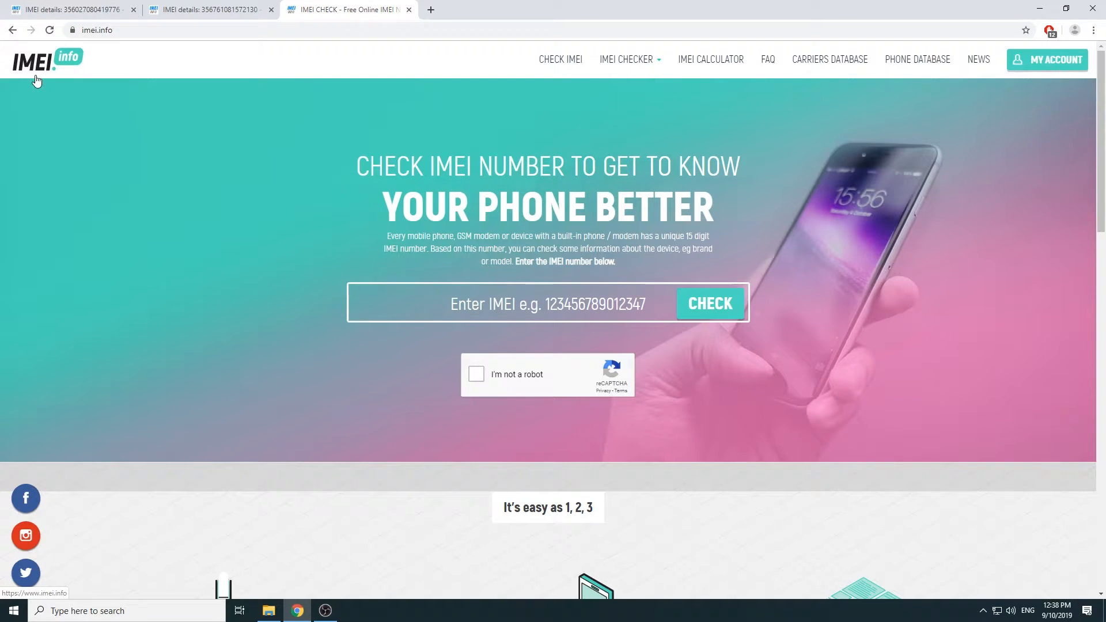
pyautogui.moveTo(434, 266)
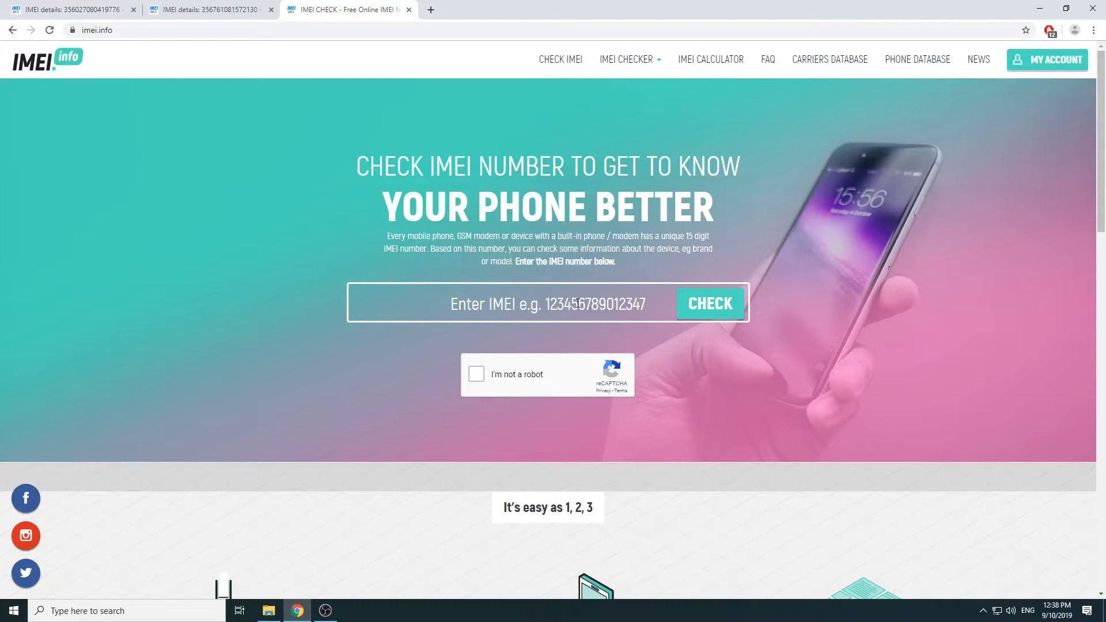
pyautogui.moveTo(598, 307)
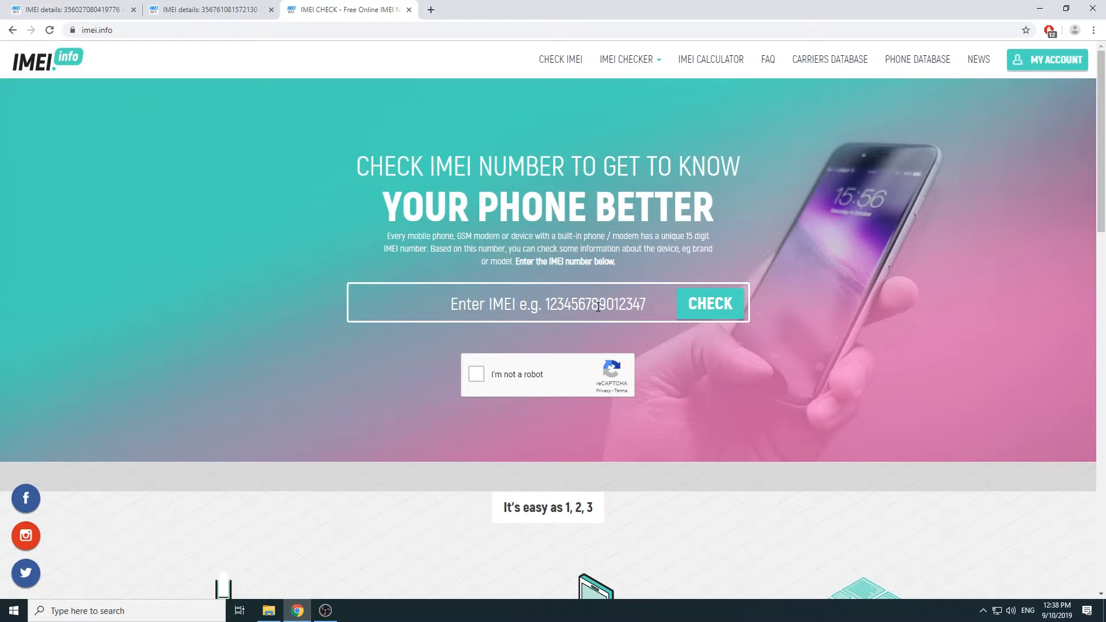
pyautogui.scroll(-3)
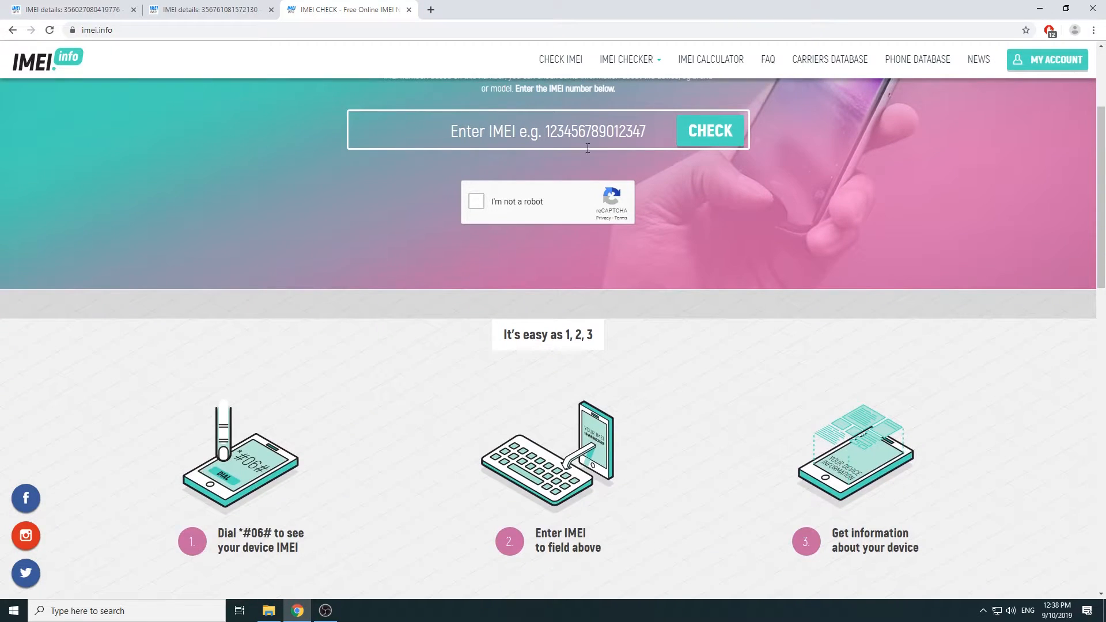
pyautogui.moveTo(632, 197)
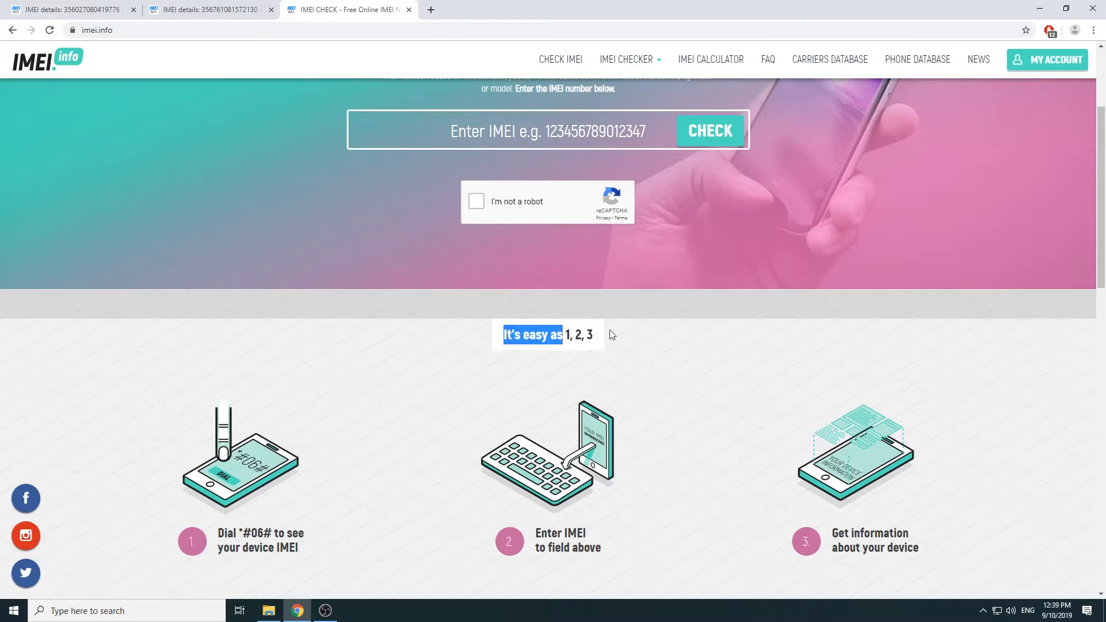
pyautogui.scroll(-3)
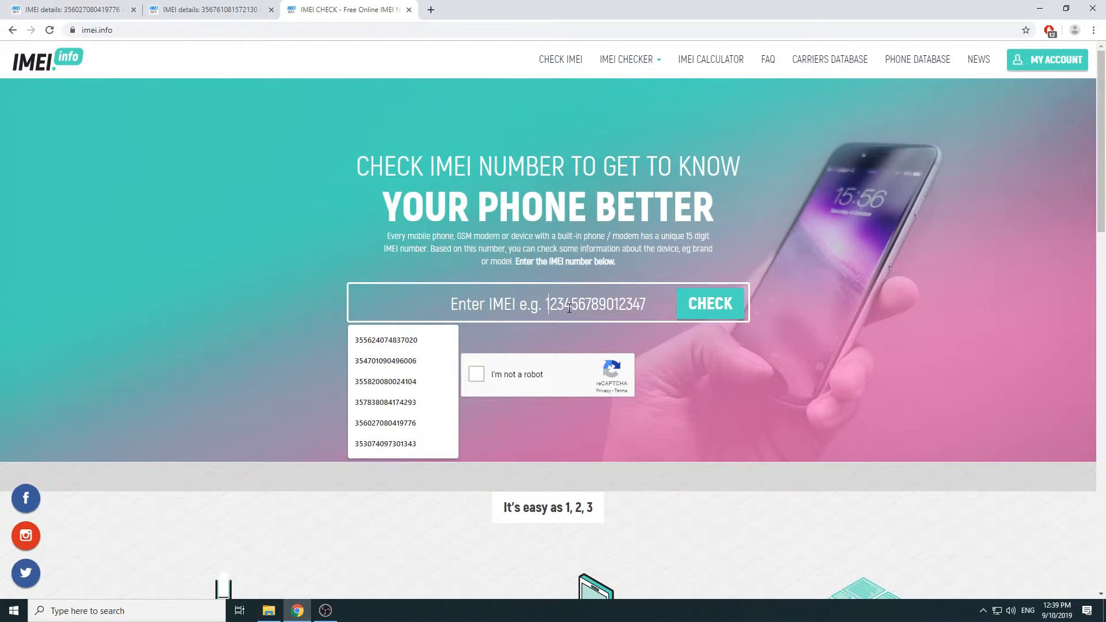
pyautogui.moveTo(542, 329)
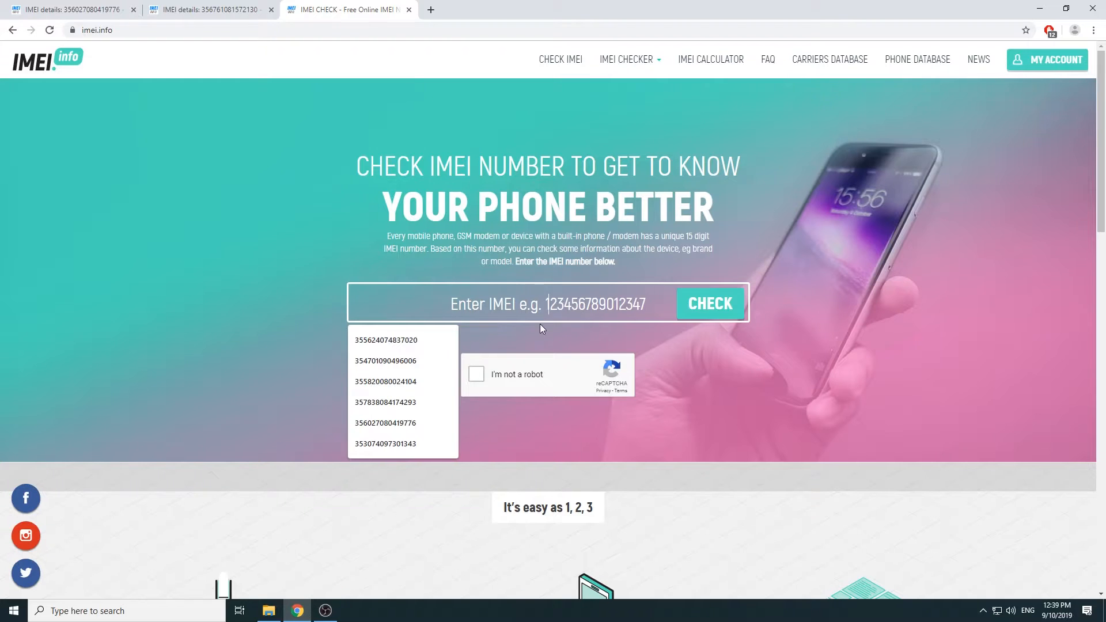
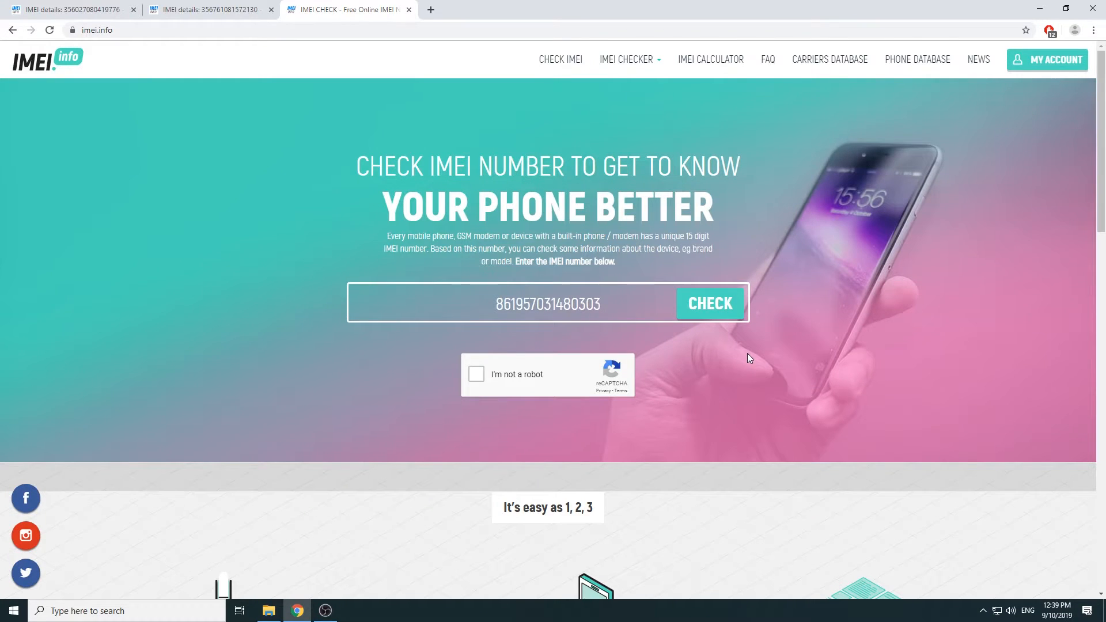
pyautogui.moveTo(653, 338)
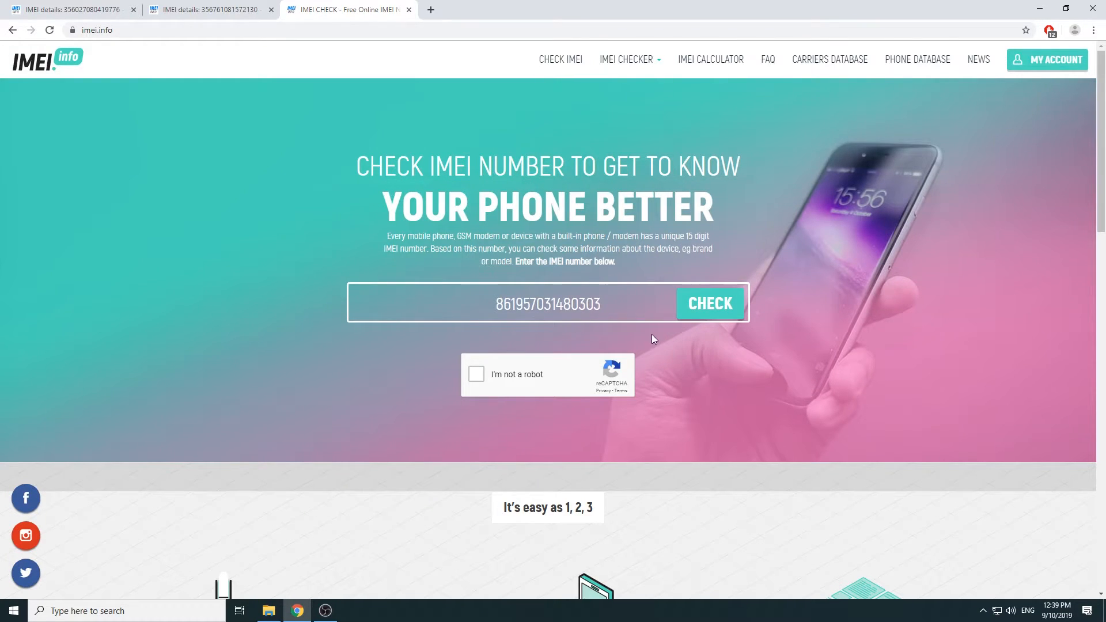
pyautogui.moveTo(477, 374)
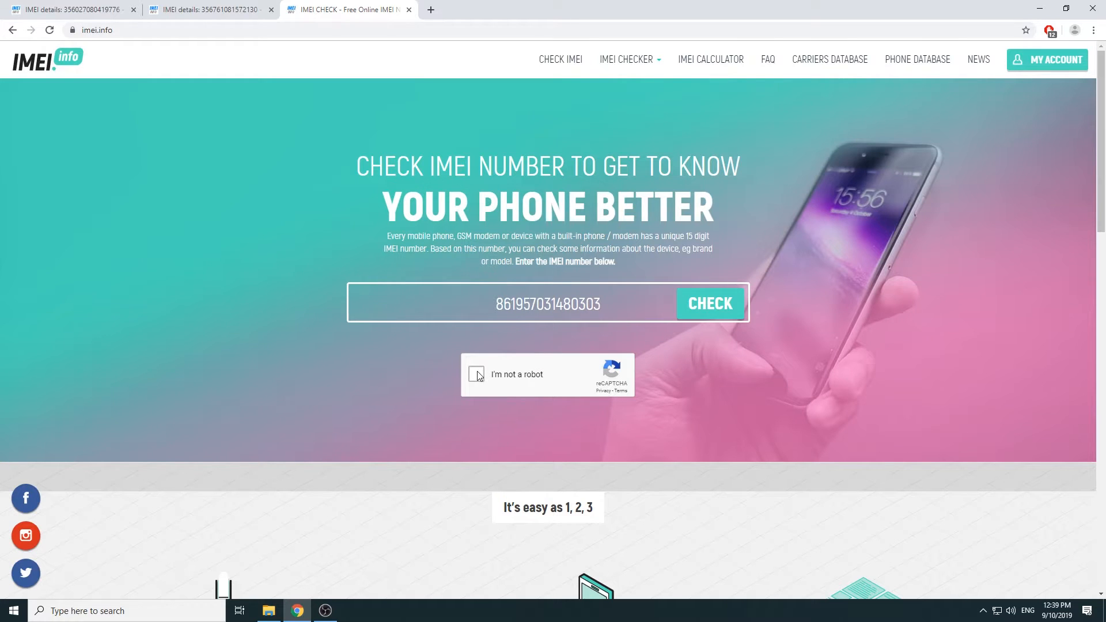
# Pass the not-a-robot check by selecting the chimney pictures, then run the IMEI check.
pyautogui.click(477, 375)
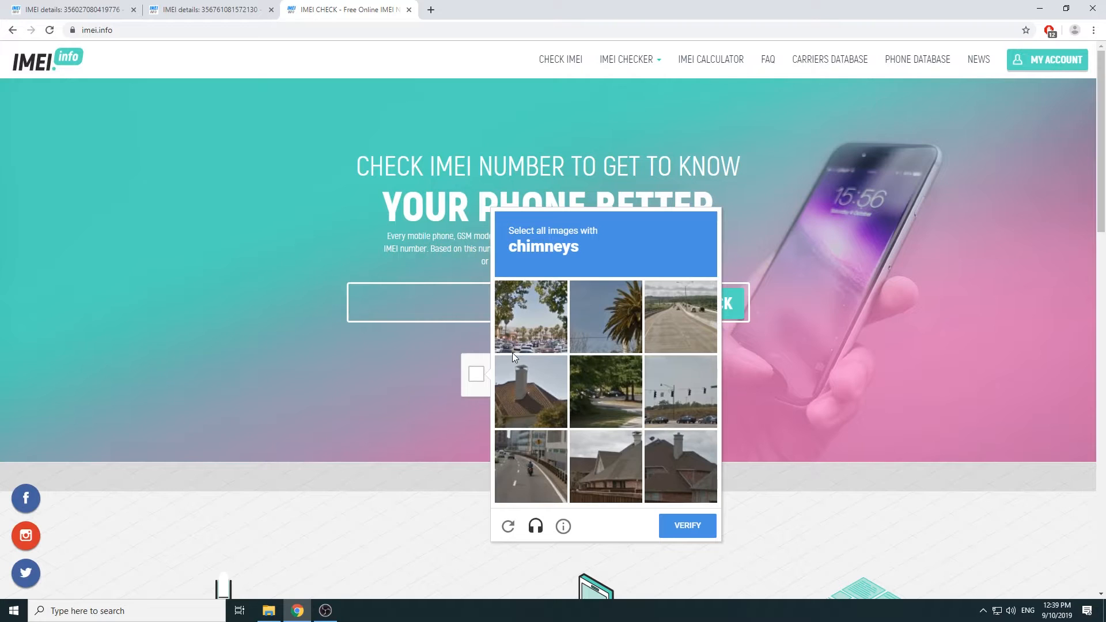
pyautogui.click(530, 392)
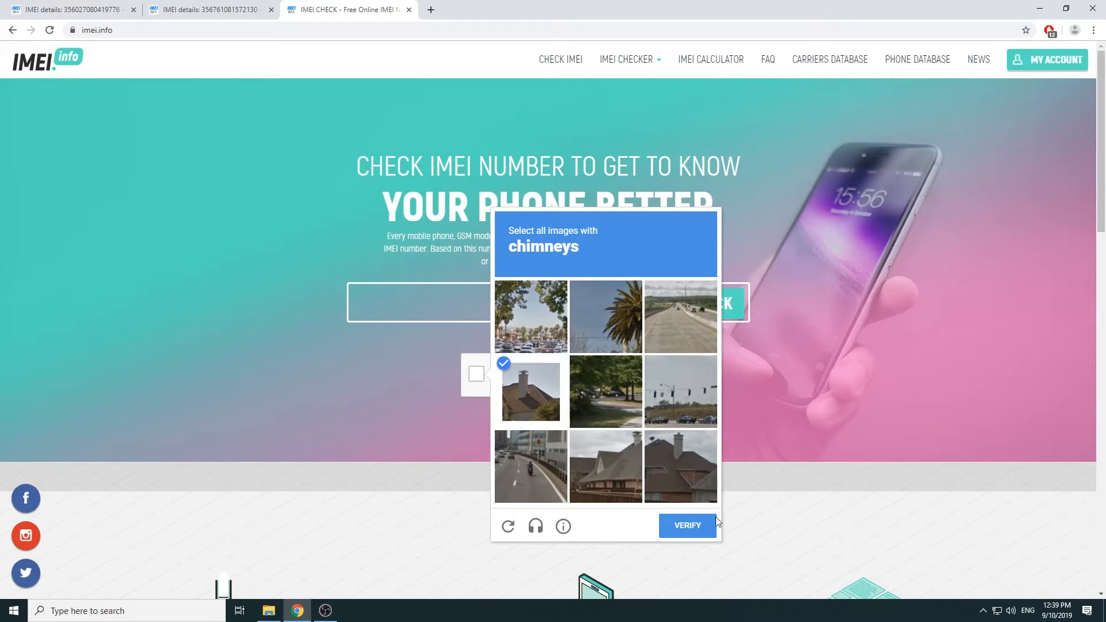
pyautogui.click(605, 466)
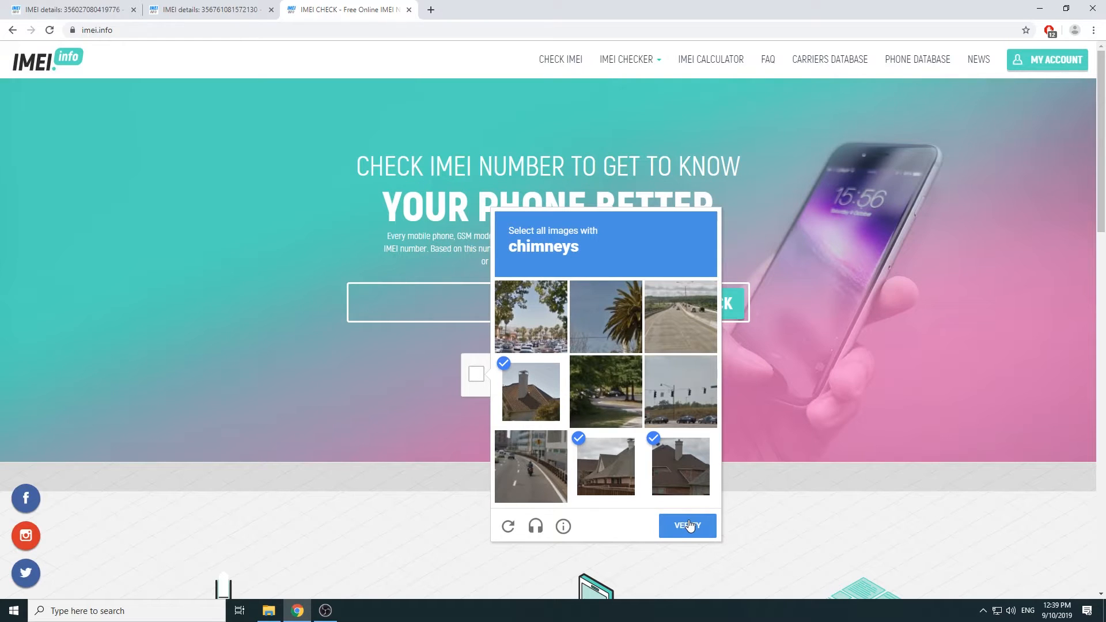
pyautogui.click(687, 525)
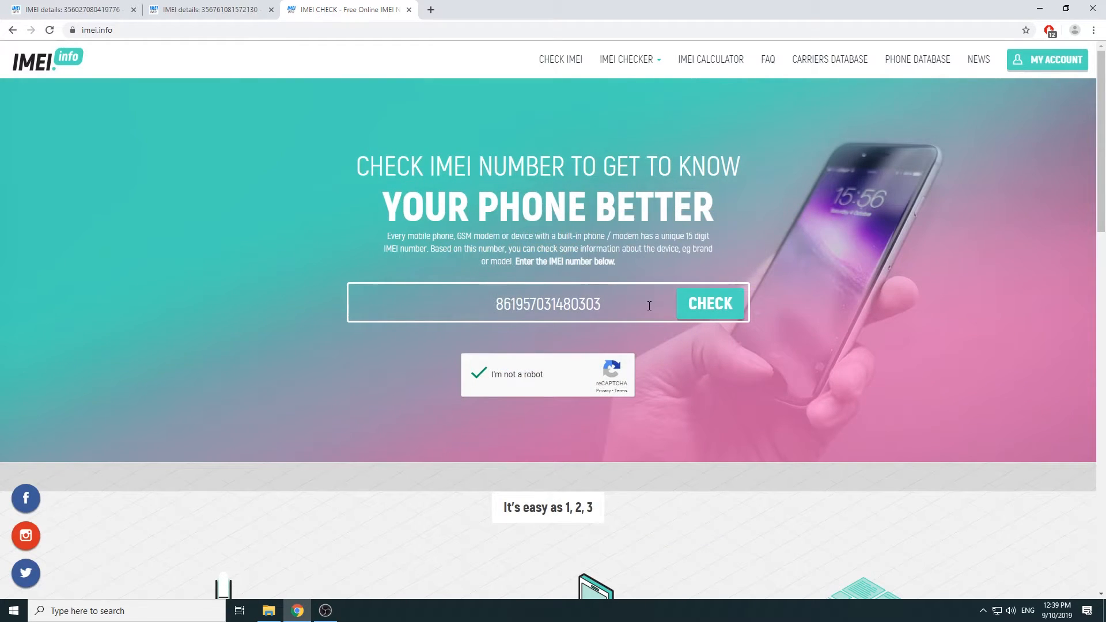
pyautogui.click(710, 303)
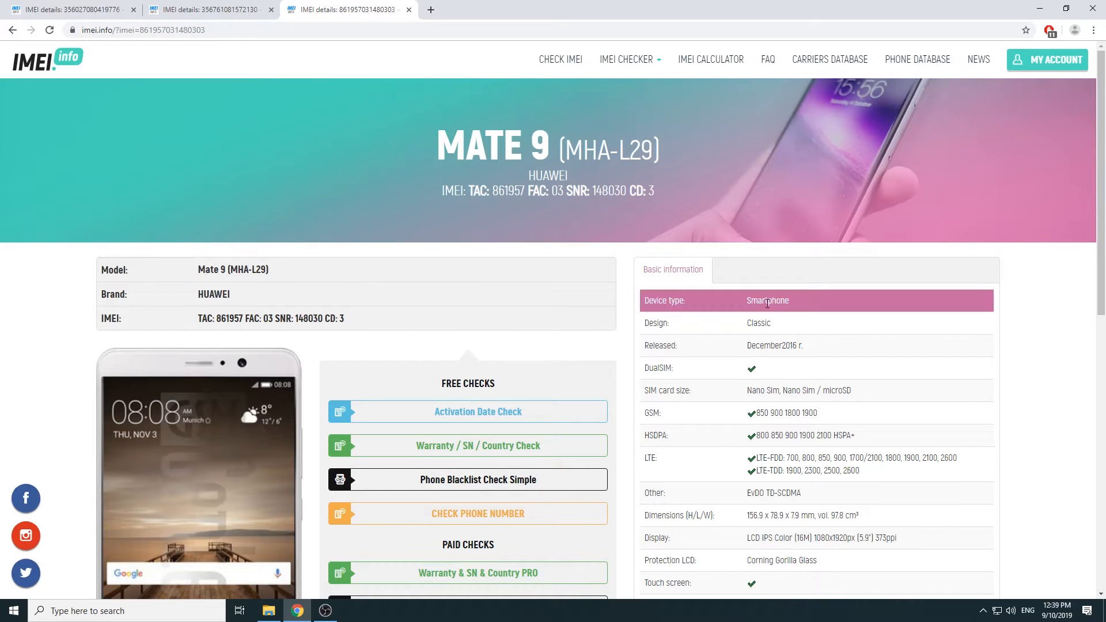
pyautogui.moveTo(956, 290)
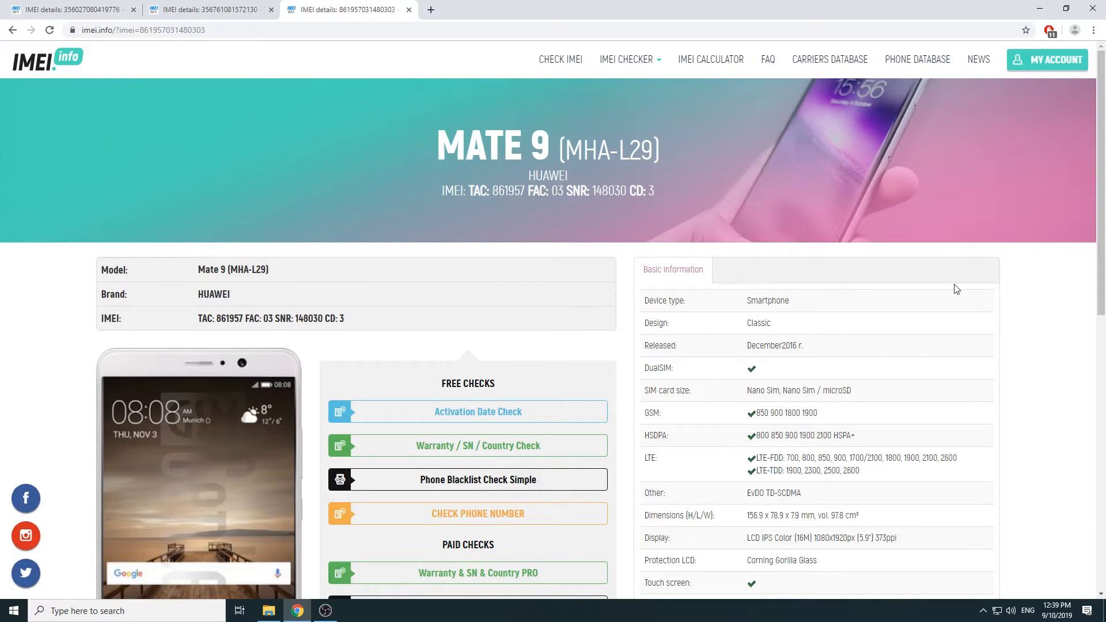
# Scroll through the Mate 9 Basic information table down to the CPU and GPU details.
pyautogui.scroll(-3)
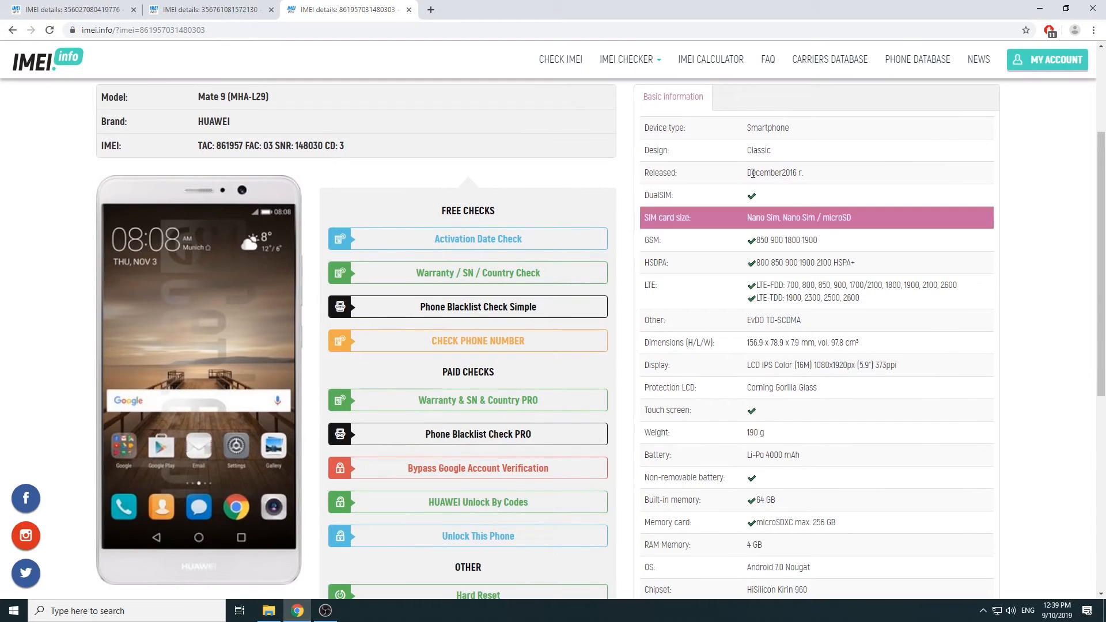
pyautogui.doubleClick(774, 172)
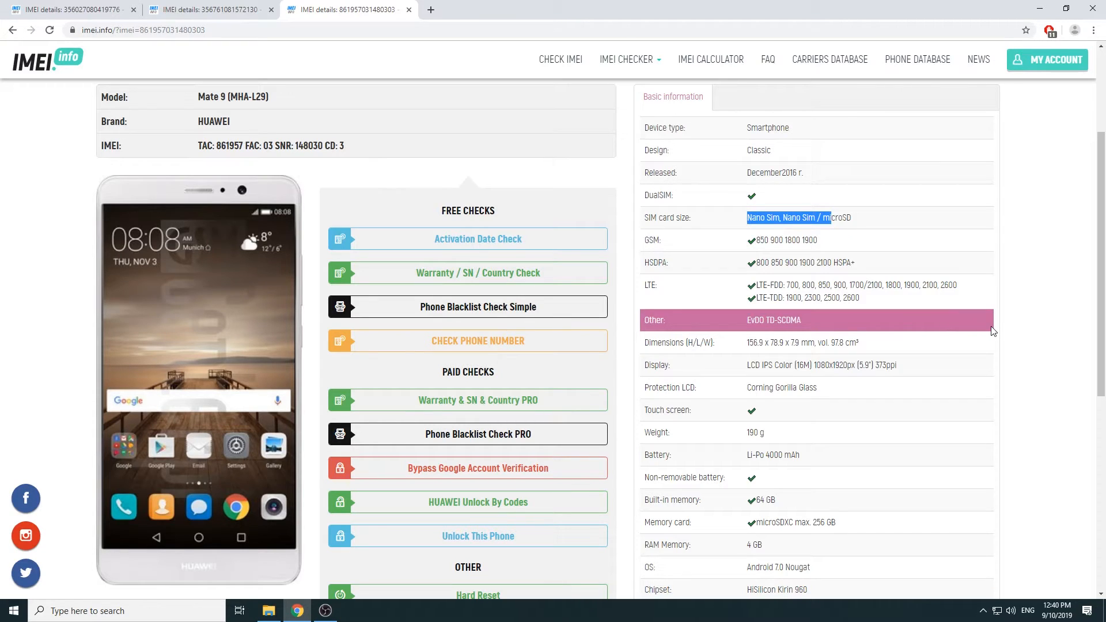
pyautogui.scroll(-3)
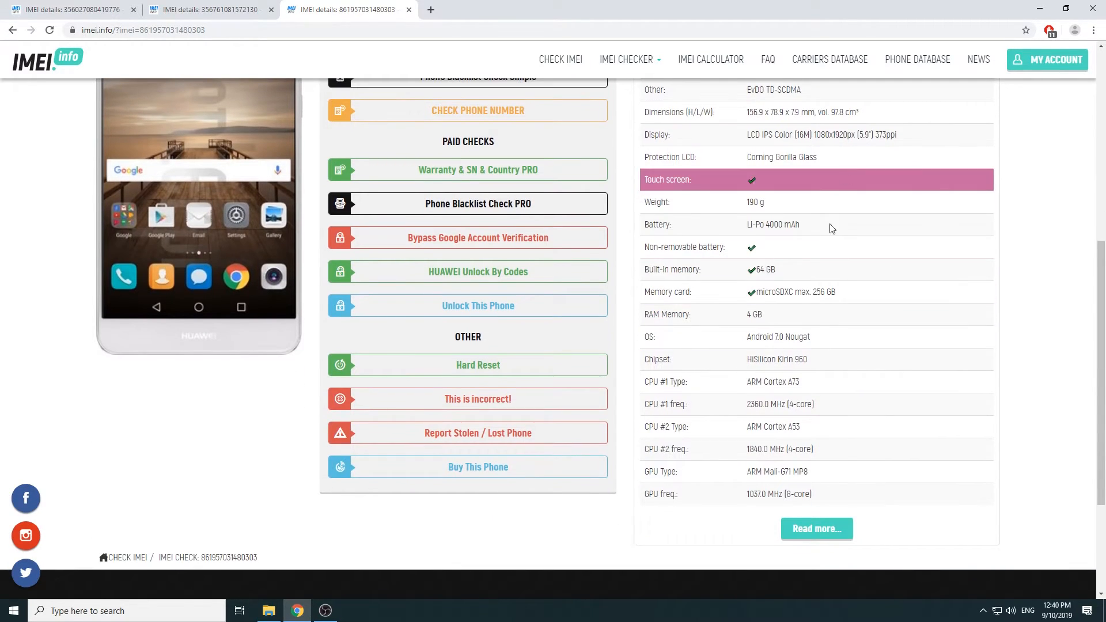
pyautogui.scroll(-3)
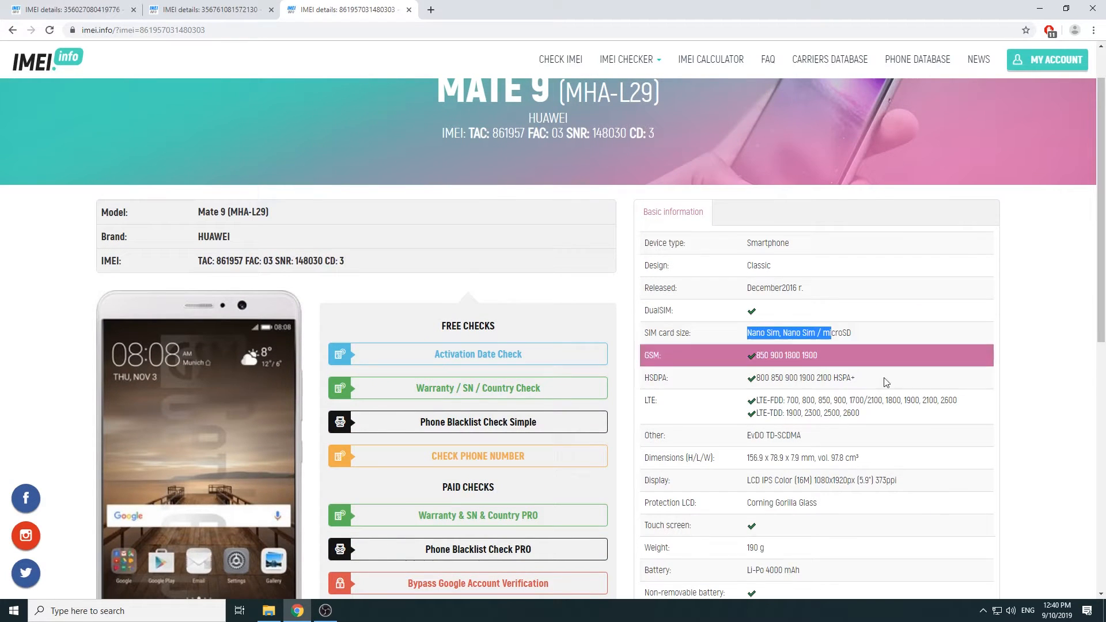
pyautogui.scroll(-3)
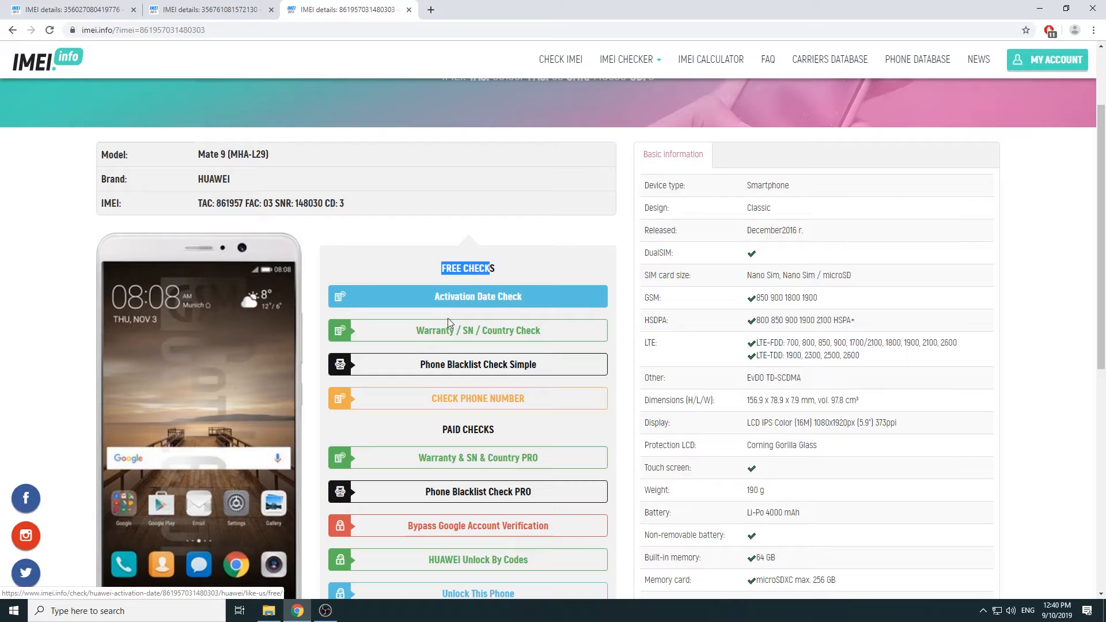
pyautogui.moveTo(477, 330)
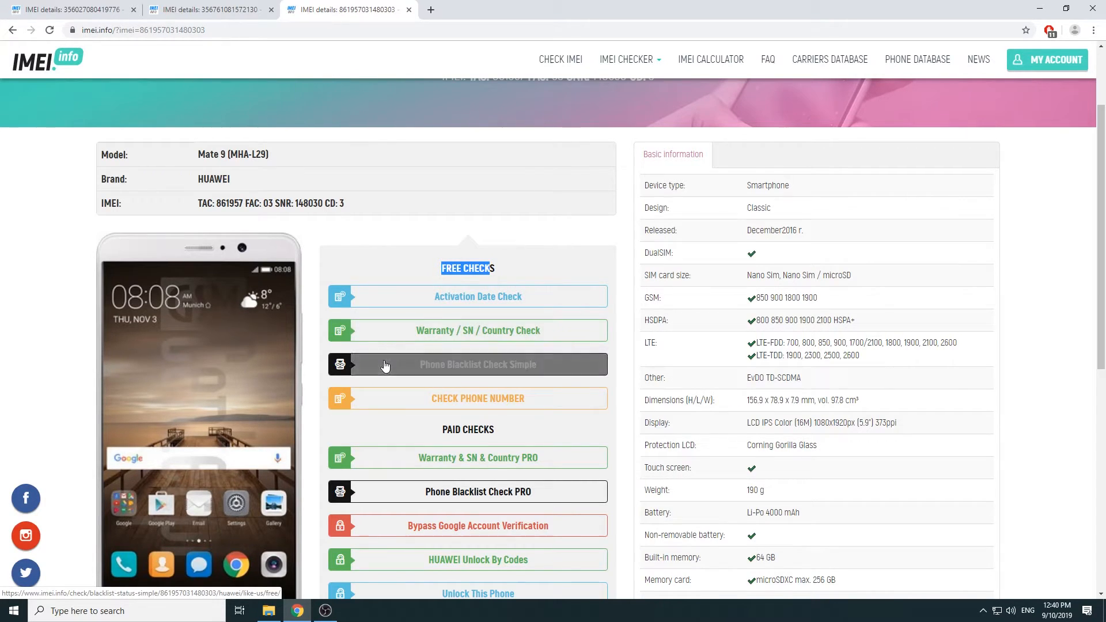
pyautogui.scroll(-3)
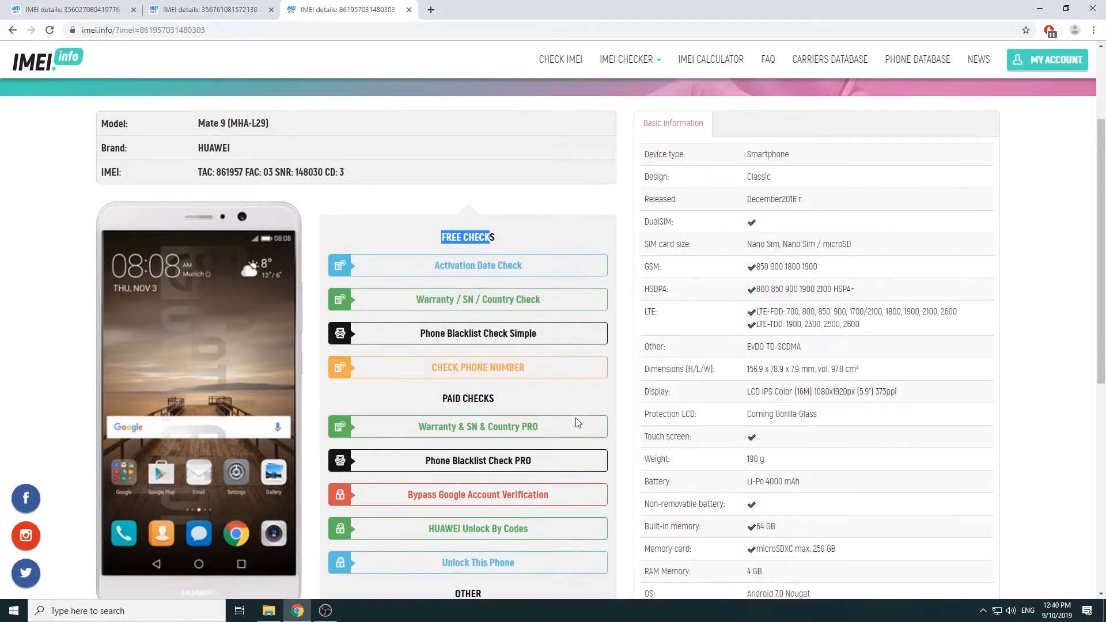
pyautogui.scroll(-3)
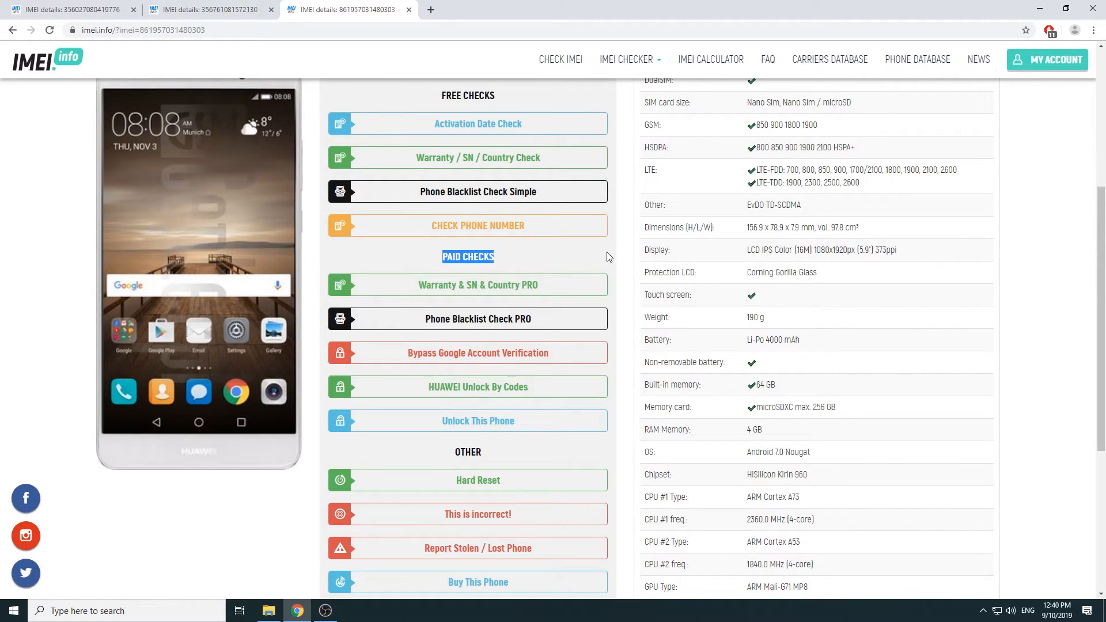
pyautogui.scroll(3)
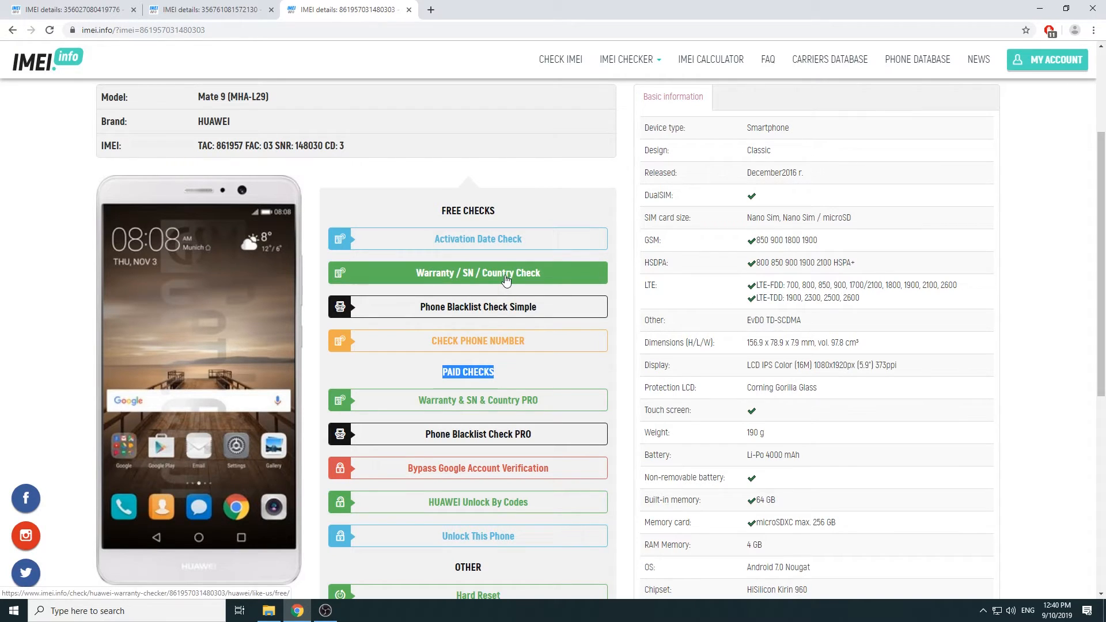
# Submit the free Huawei Warranty / SN / Country Details check for the Mate 9 IMEI.
pyautogui.click(477, 273)
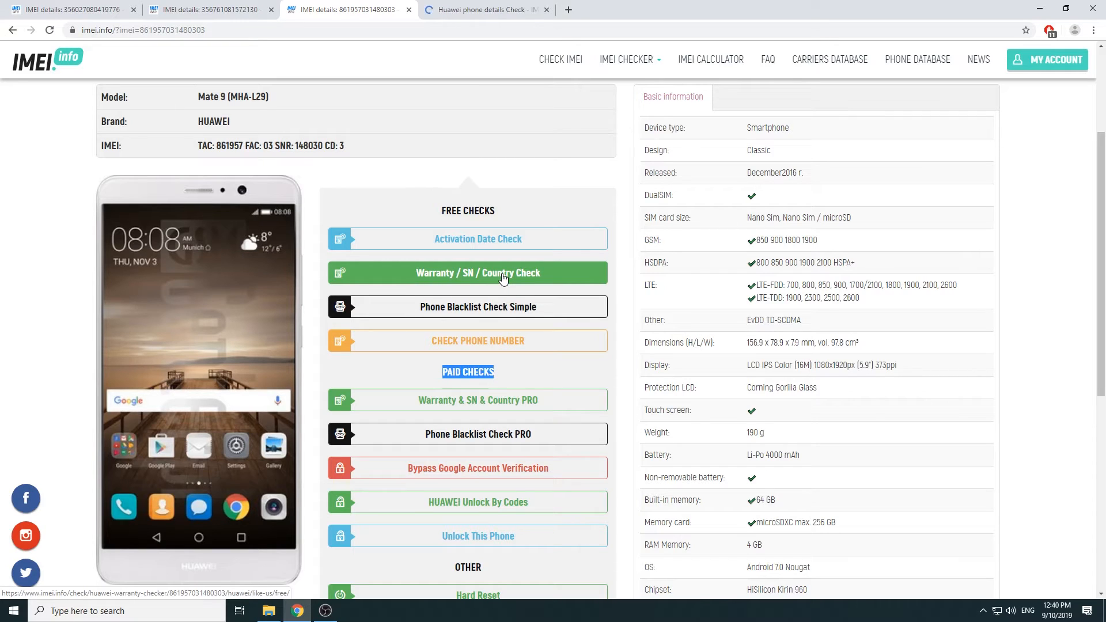
pyautogui.click(477, 273)
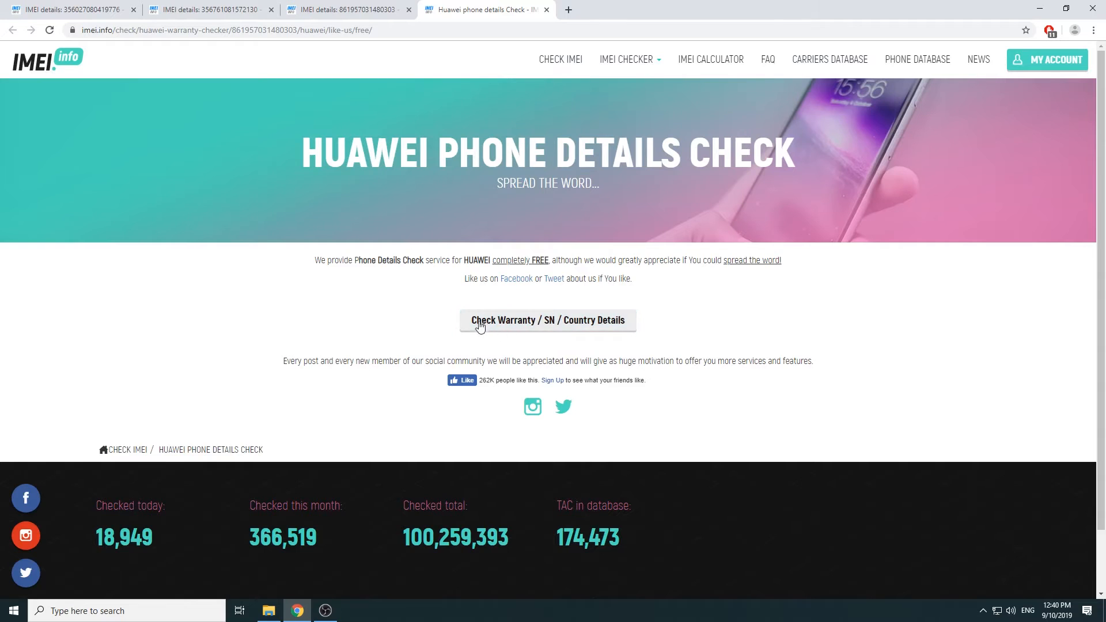
pyautogui.click(548, 319)
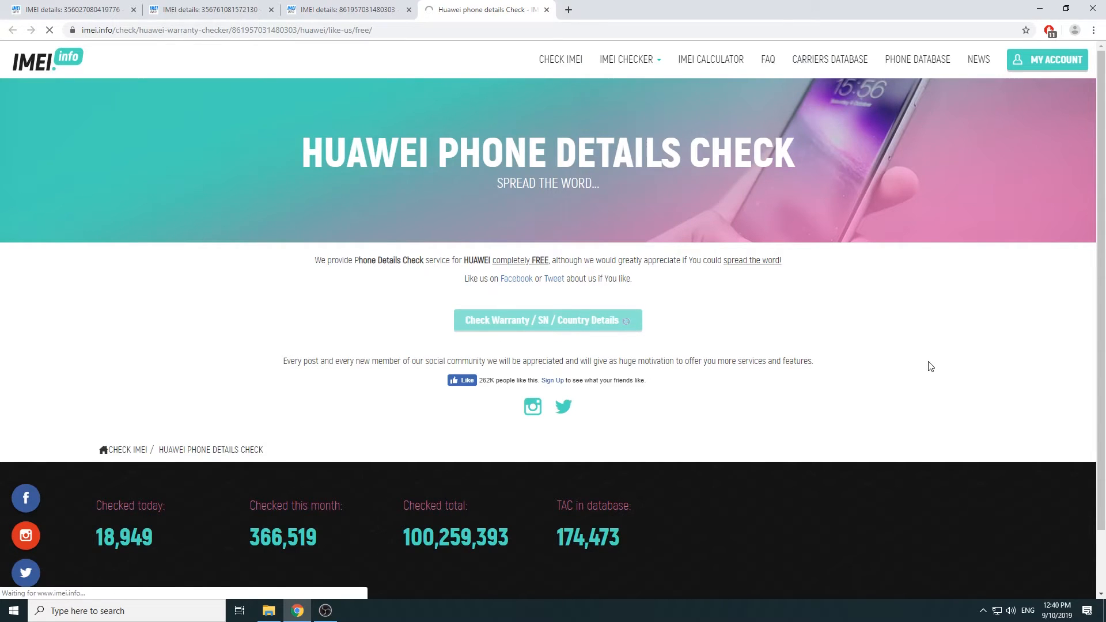
pyautogui.click(546, 319)
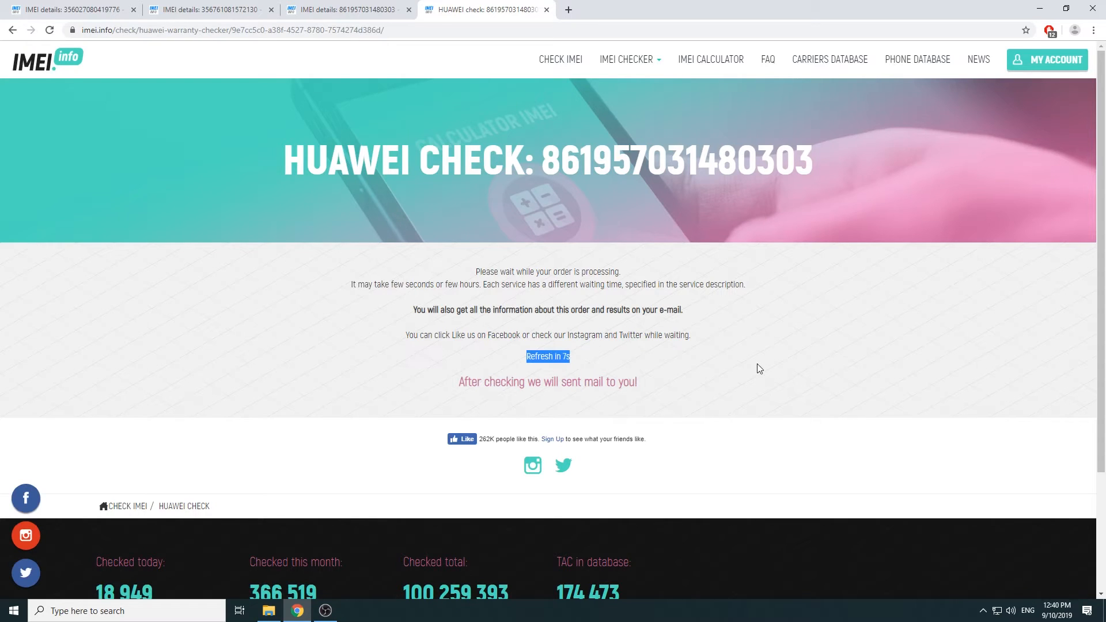
pyautogui.moveTo(807, 461)
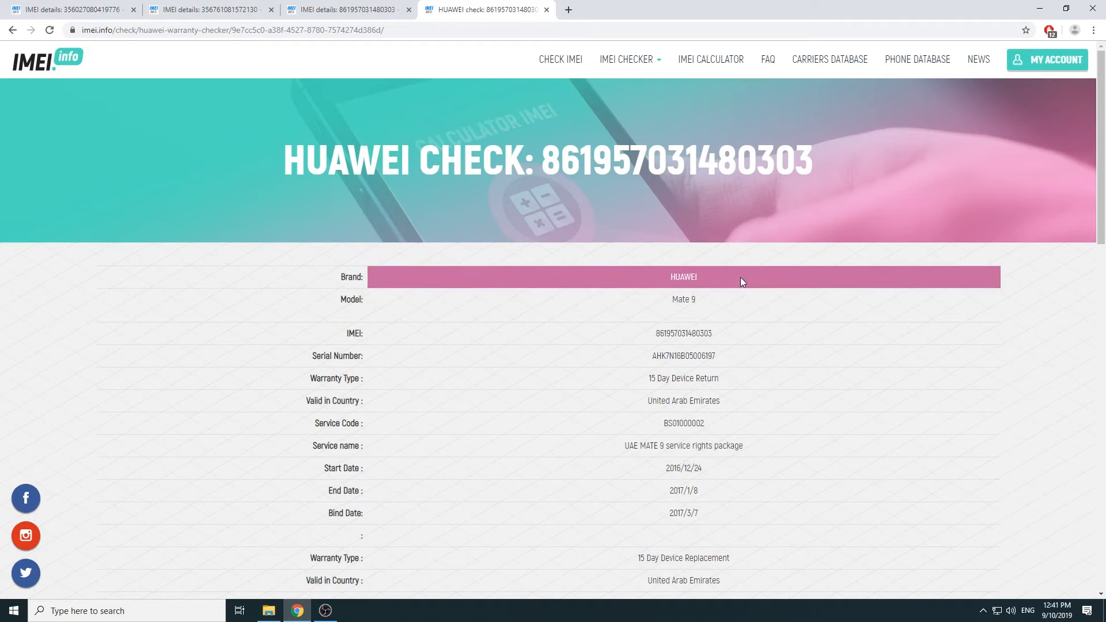
pyautogui.doubleClick(683, 300)
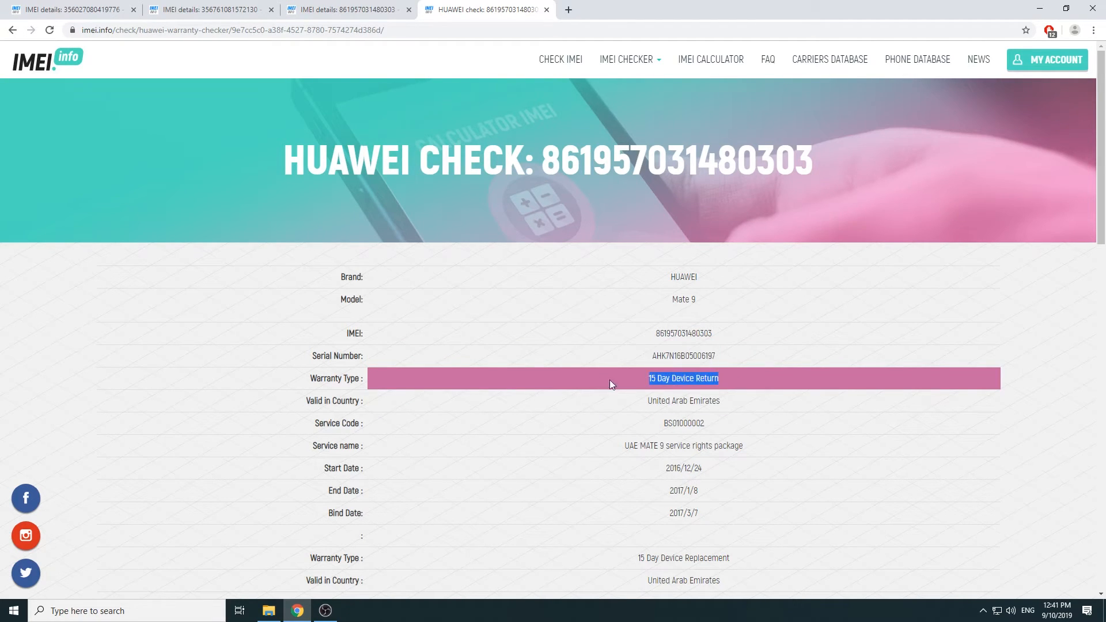
pyautogui.scroll(-3)
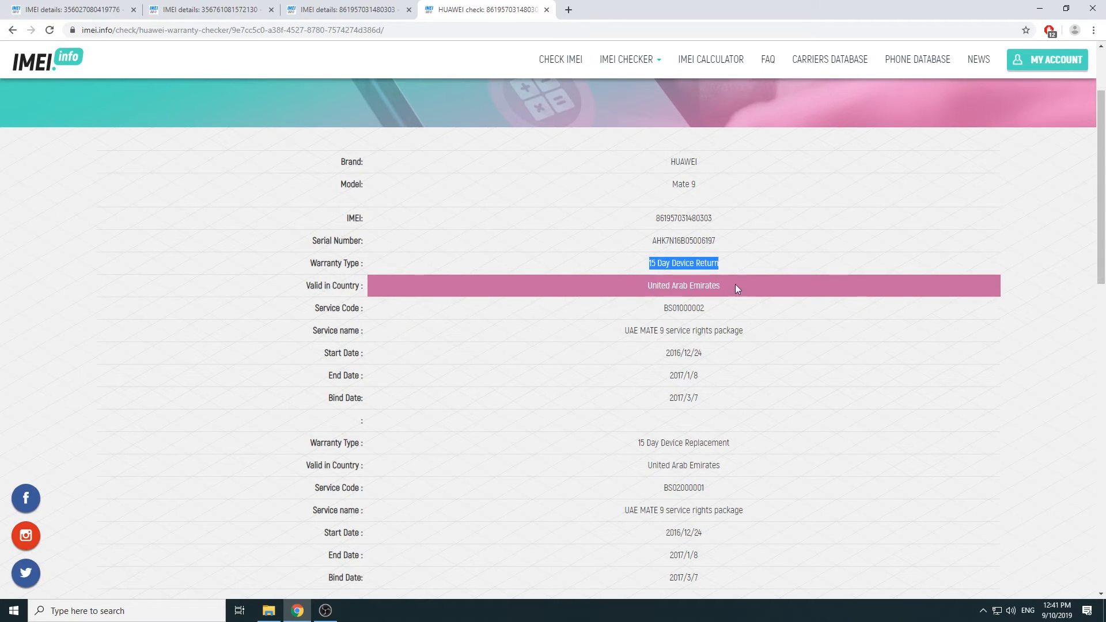
pyautogui.moveTo(761, 326)
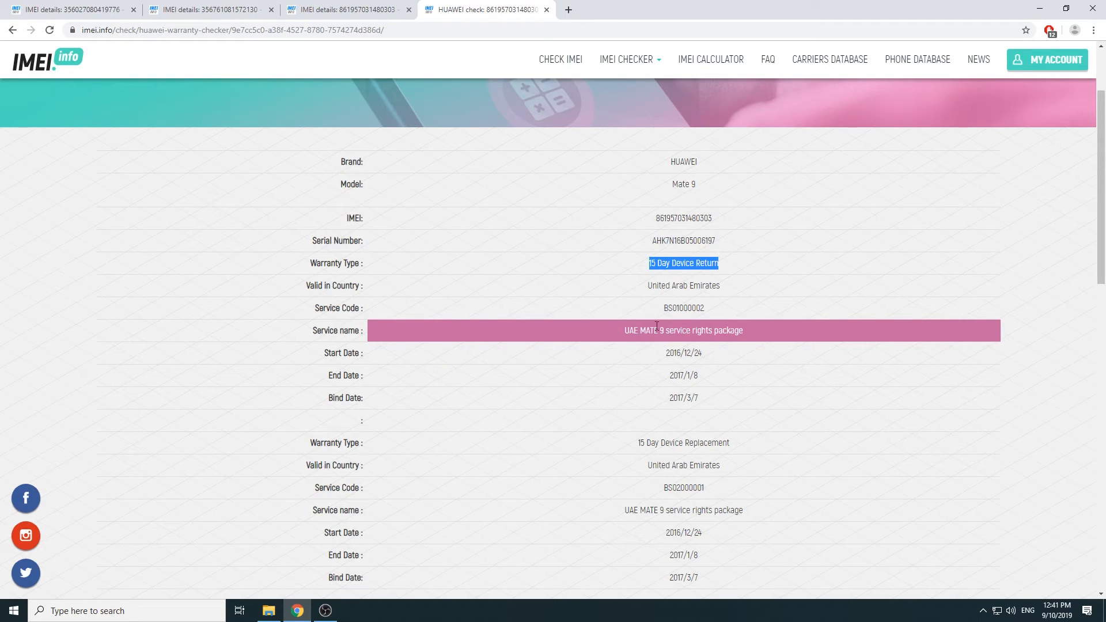
pyautogui.moveTo(788, 333)
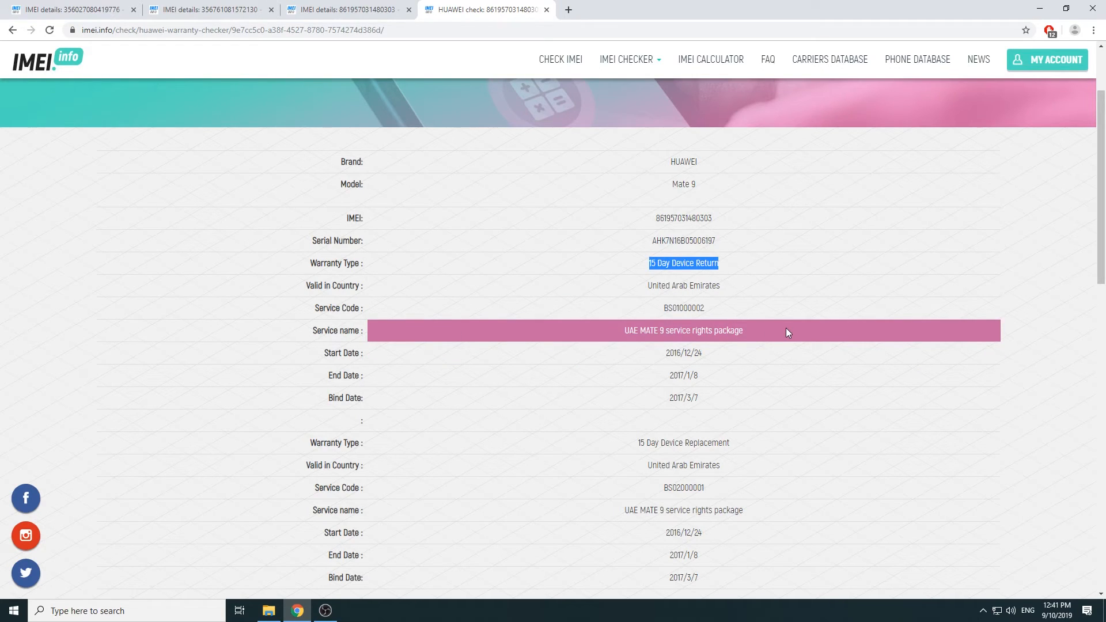
pyautogui.moveTo(683, 352)
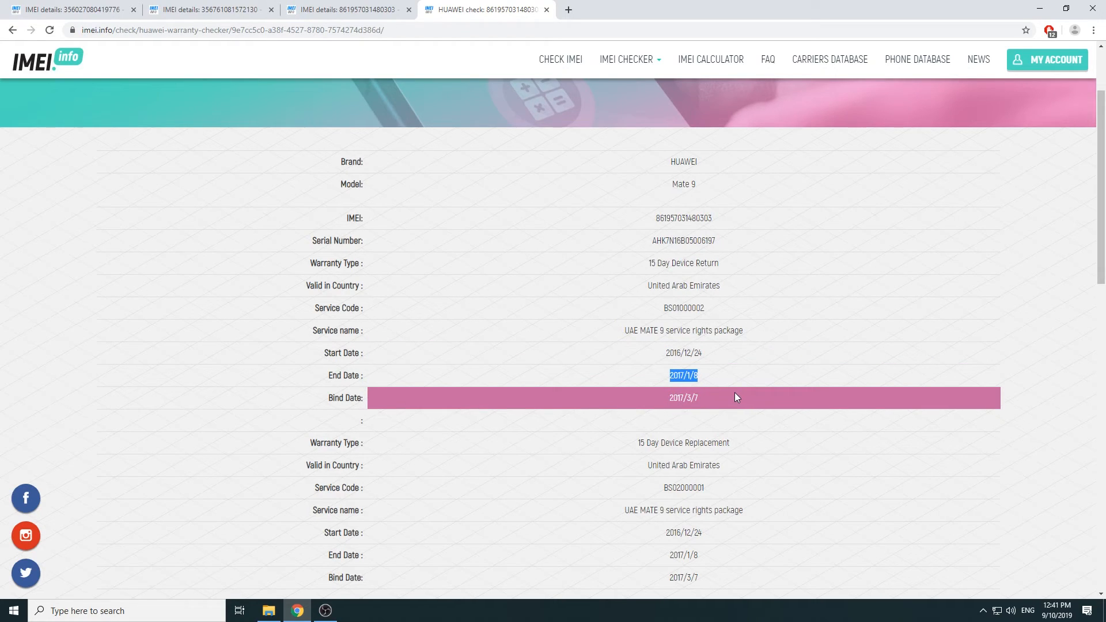
pyautogui.scroll(-3)
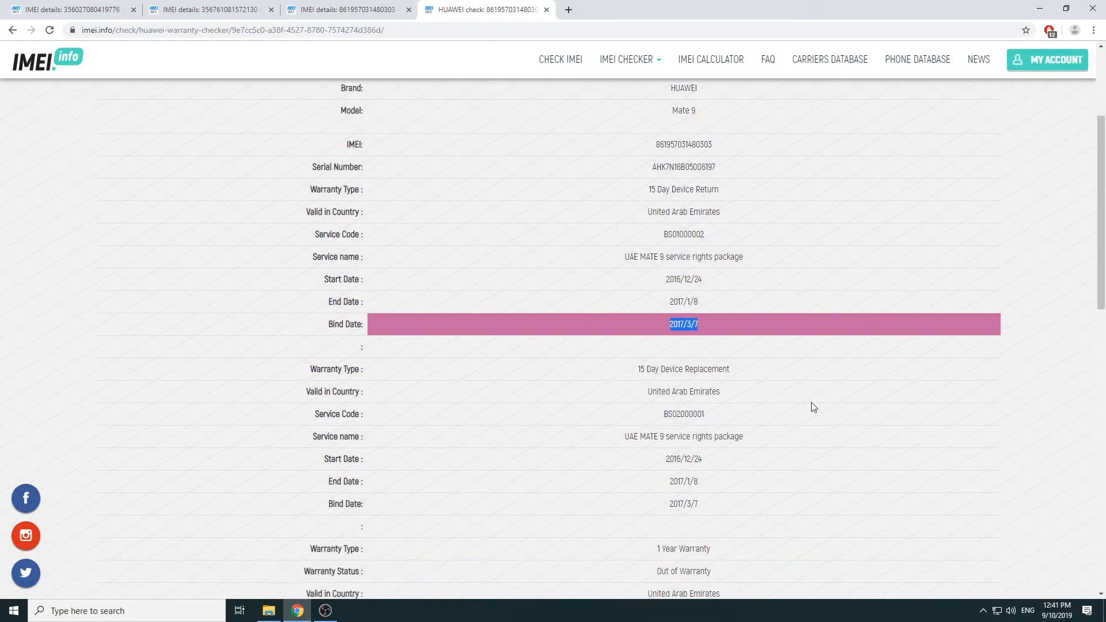
pyautogui.scroll(-3)
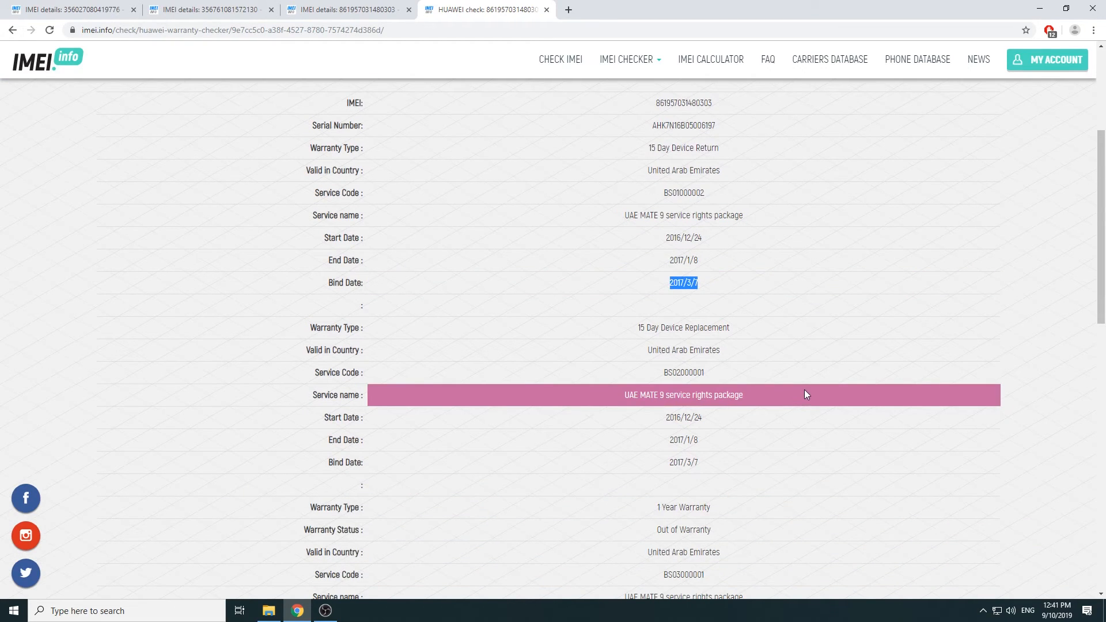
pyautogui.scroll(-3)
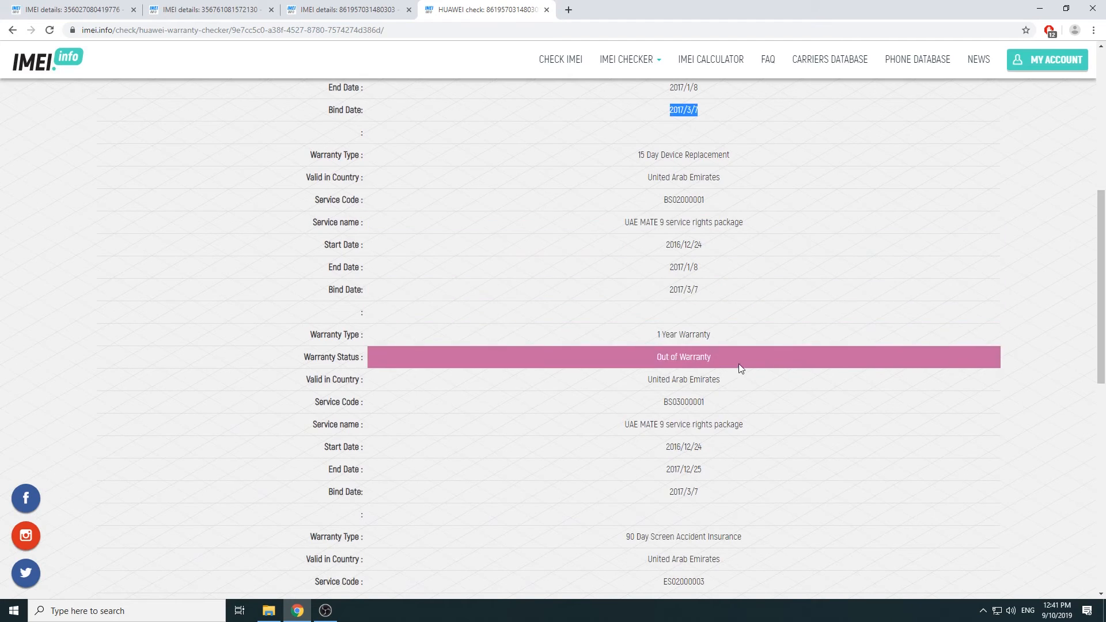
pyautogui.scroll(-3)
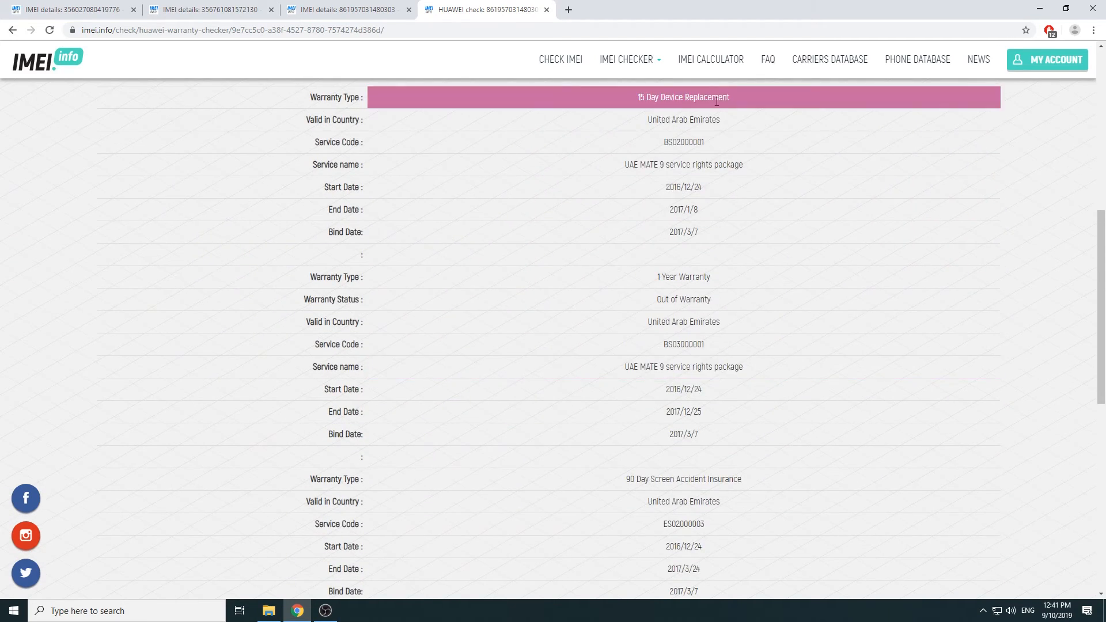
pyautogui.scroll(3)
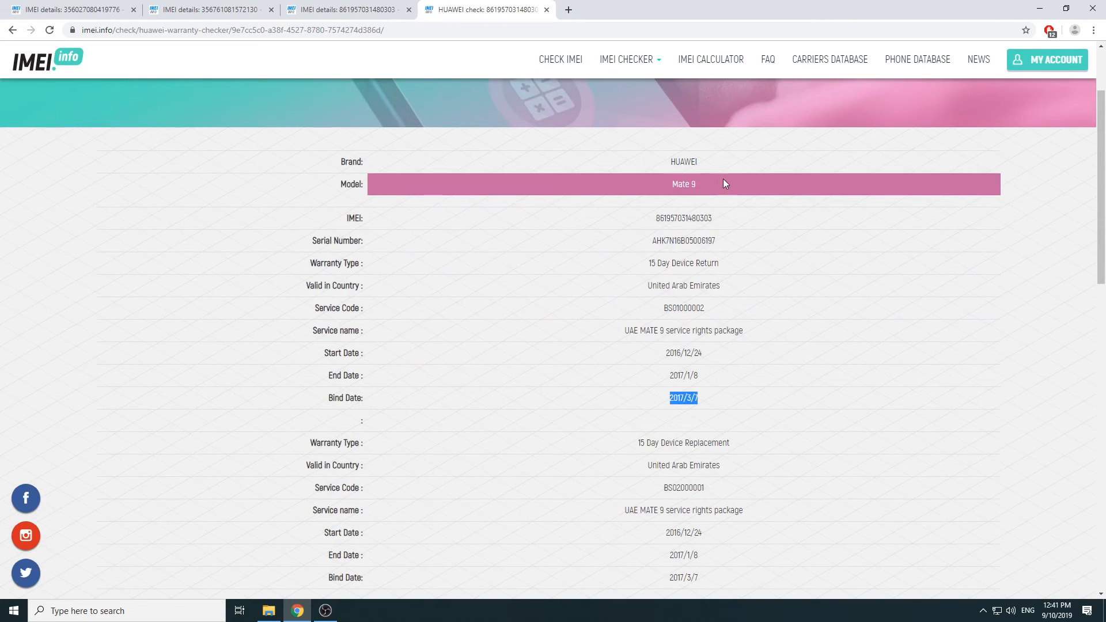
# Switch between the Huawei warranty results and the Mate 9 details tab, ending on the details page.
pyautogui.click(346, 9)
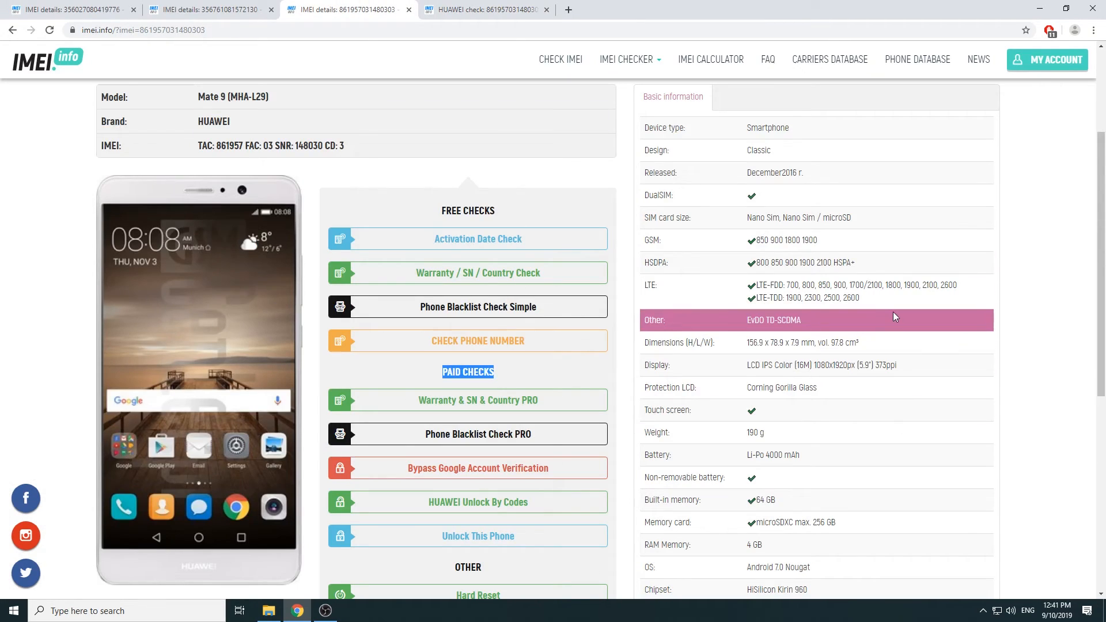
pyautogui.moveTo(872, 329)
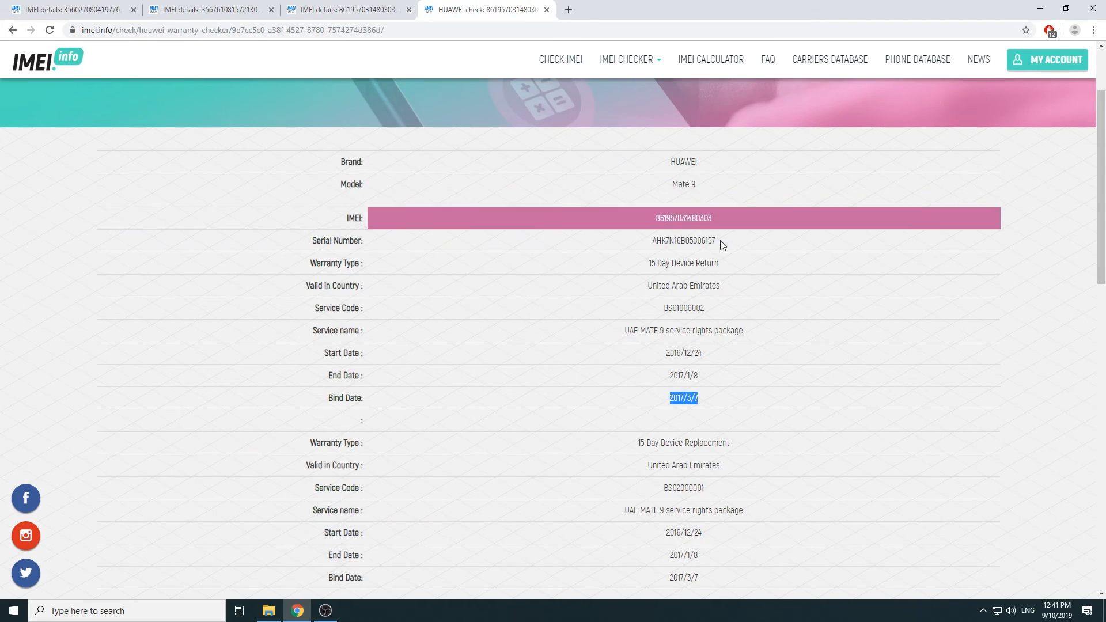
pyautogui.click(346, 9)
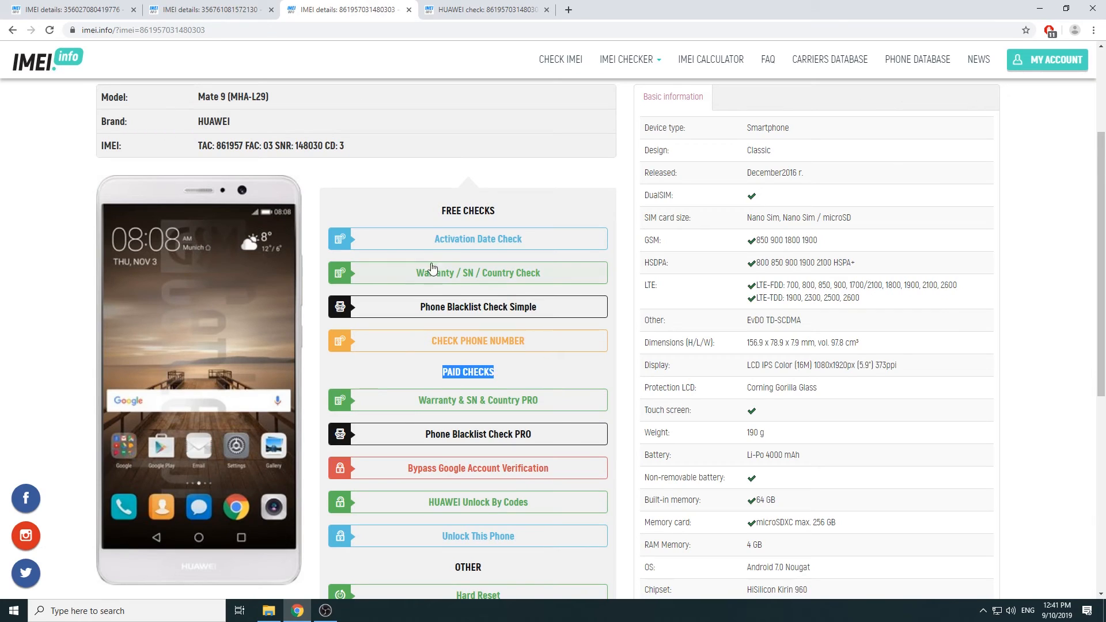
pyautogui.moveTo(477, 273)
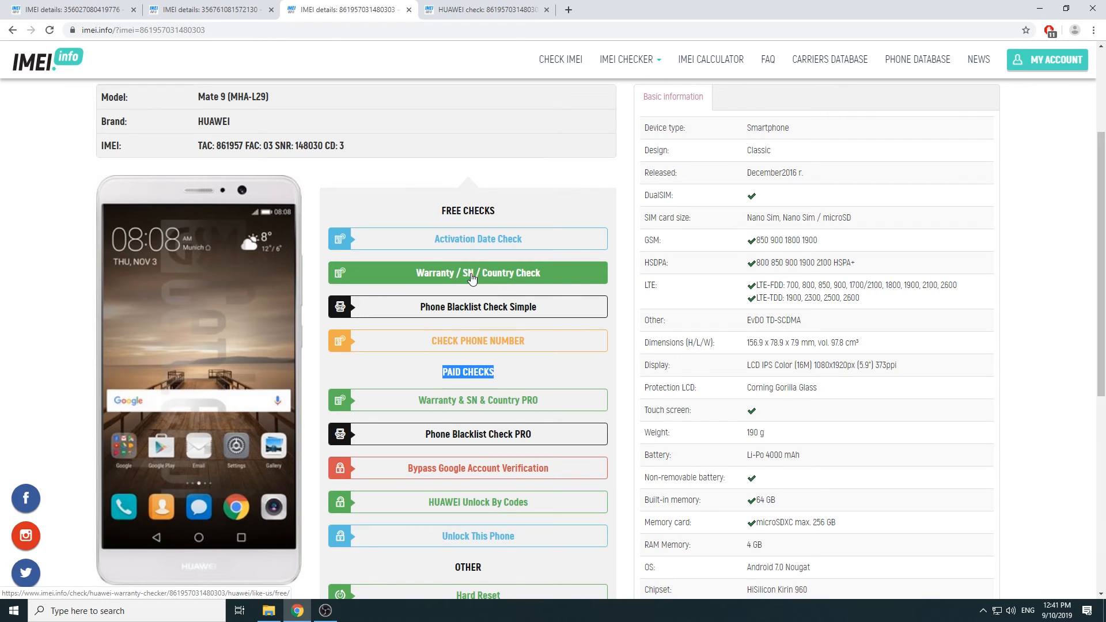
pyautogui.click(477, 273)
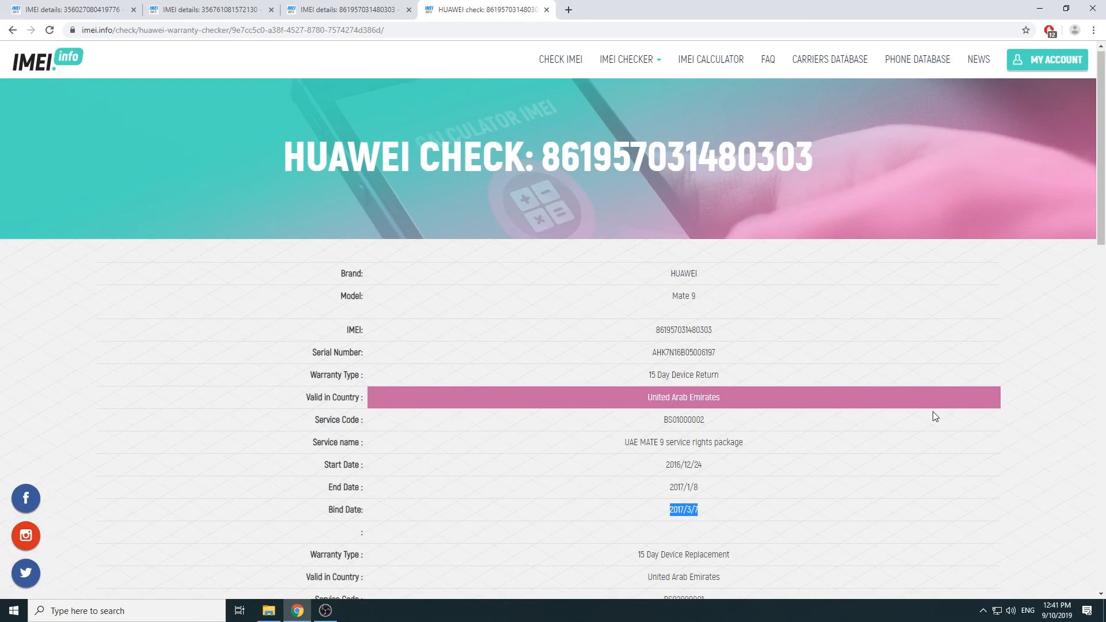
pyautogui.scroll(-3)
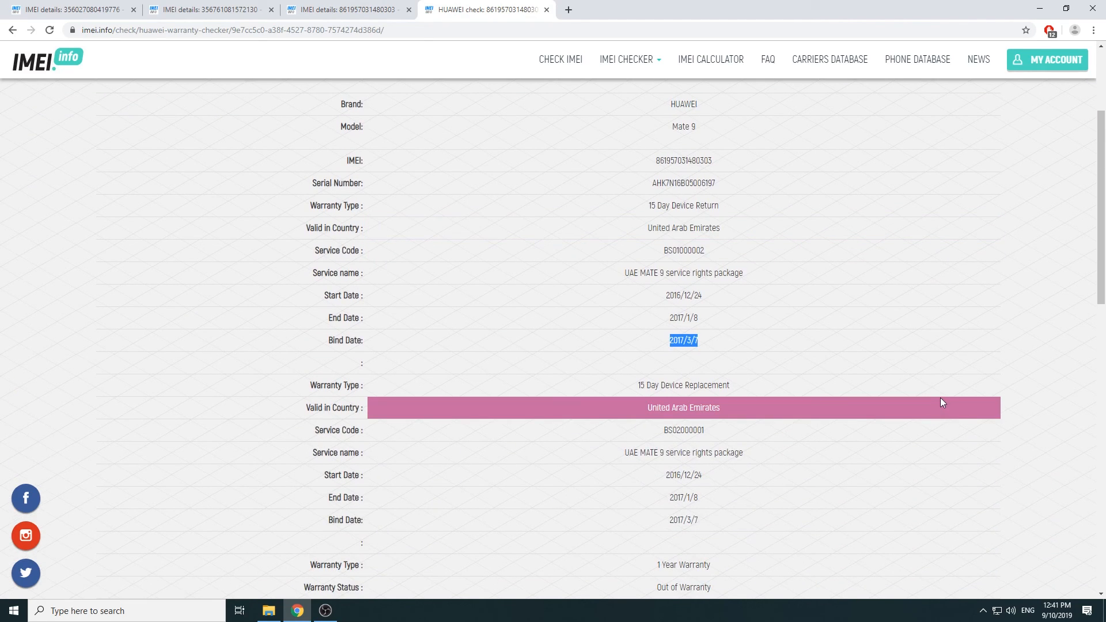
pyautogui.moveTo(1023, 351)
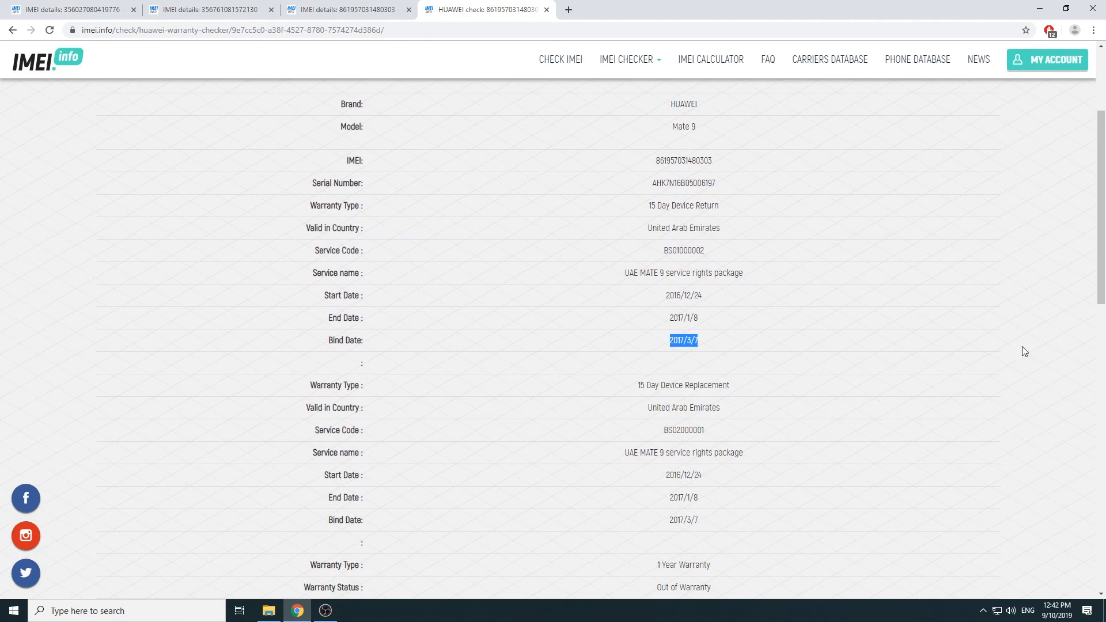
pyautogui.click(346, 10)
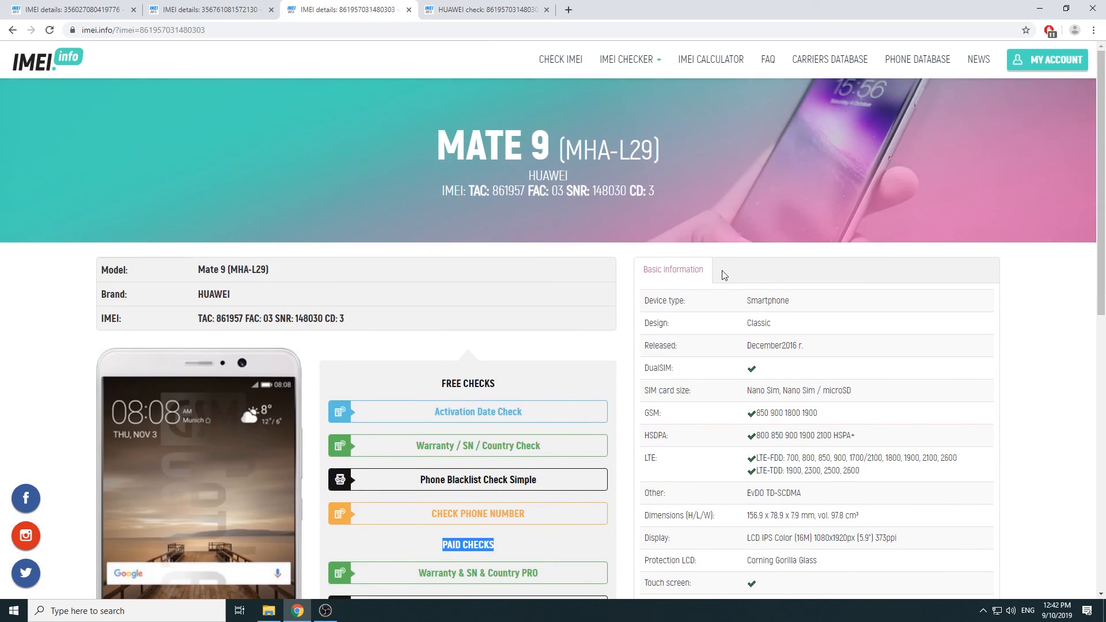
pyautogui.moveTo(1026, 372)
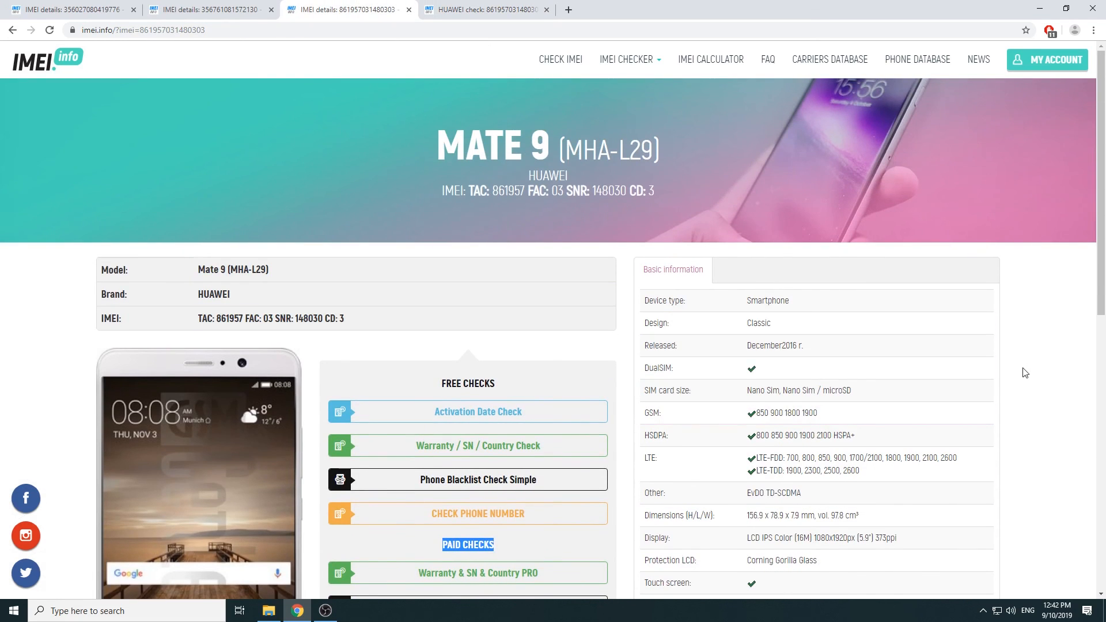